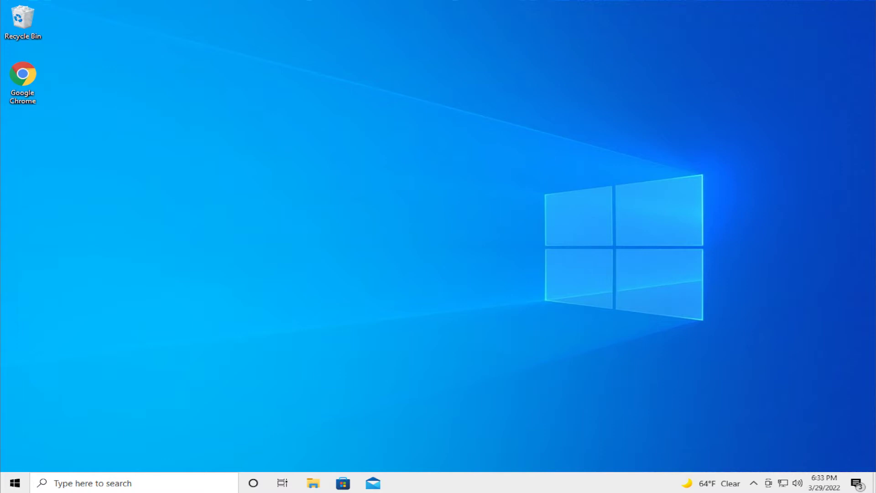
mouse_move(468, 310)
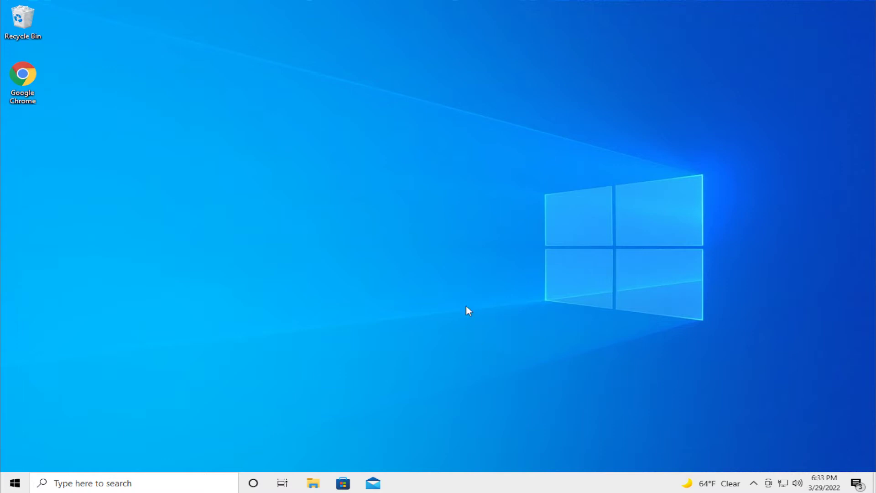
Step: Search the Start menu for 'wsreset' to find the wsreset command
left_click(11, 483)
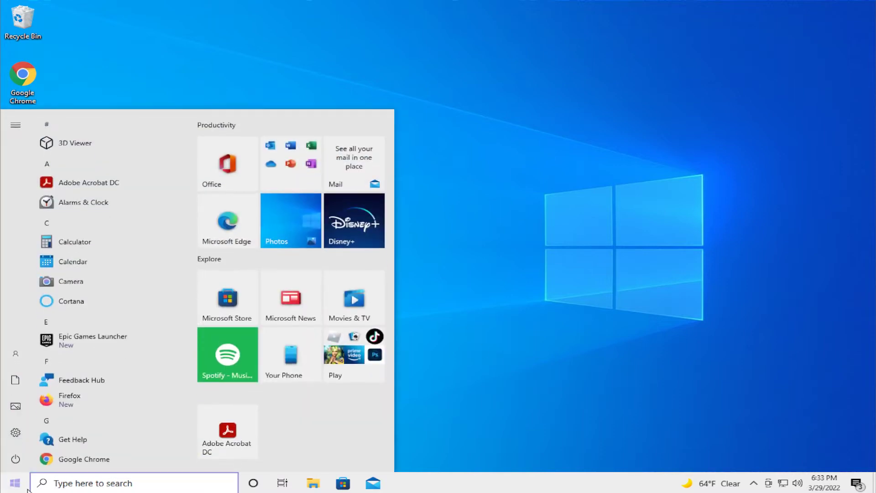
type("wsreset")
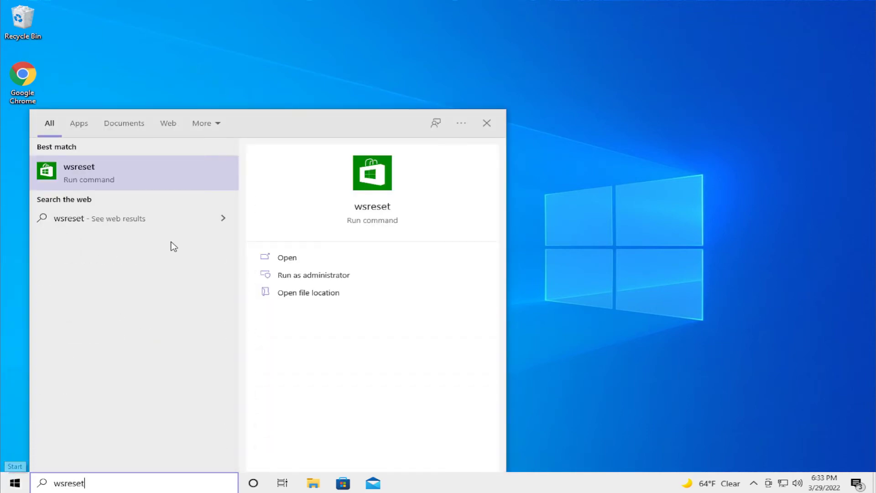
mouse_move(373, 196)
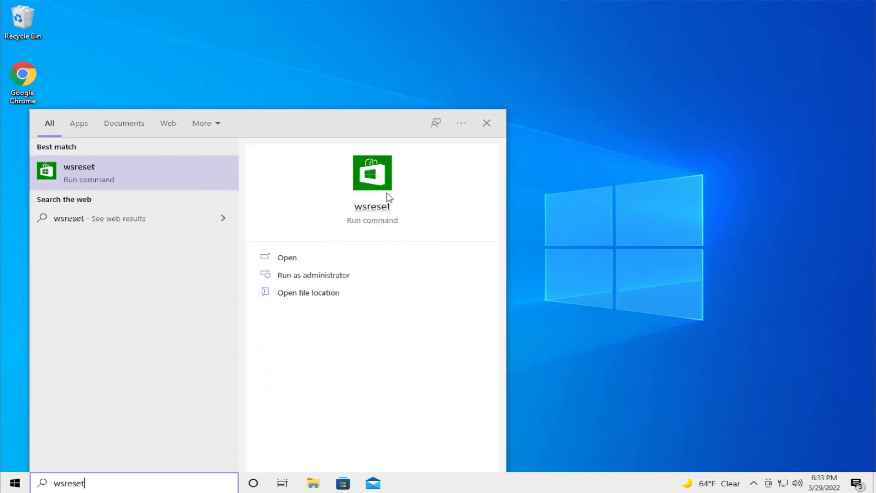
mouse_move(124, 174)
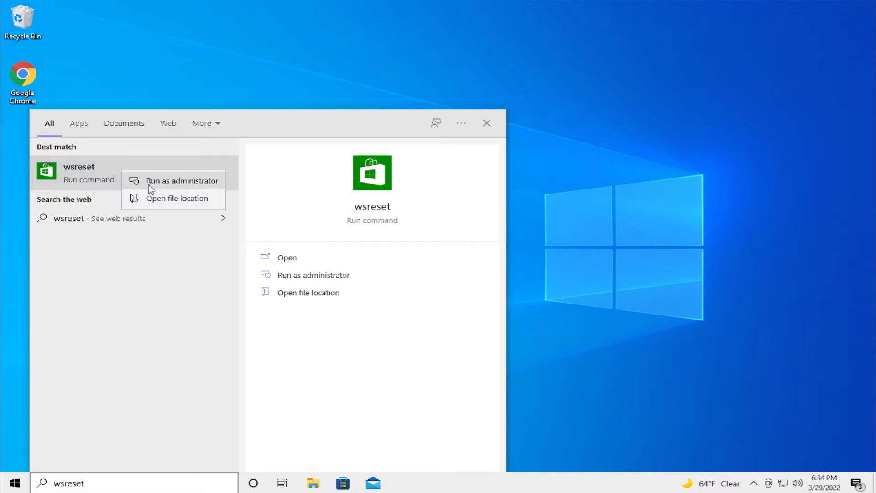
Step: Run wsreset as administrator, opening the WSReset.exe console window
left_click(183, 180)
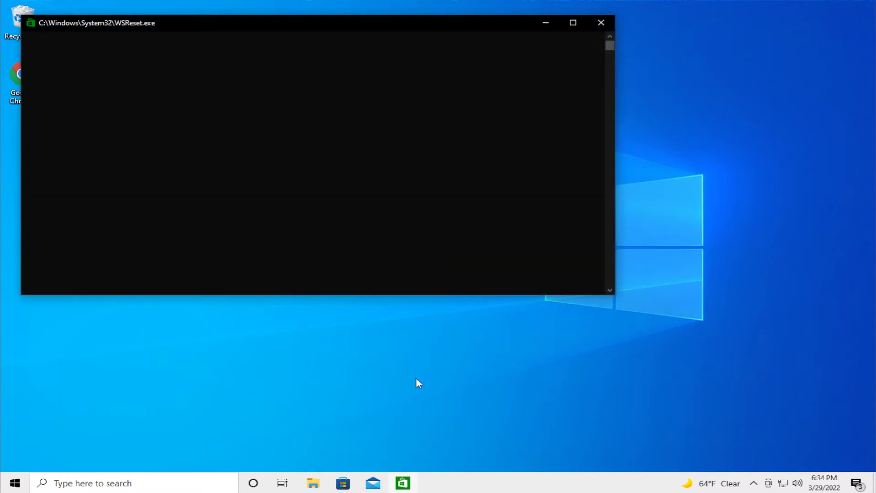
mouse_move(402, 483)
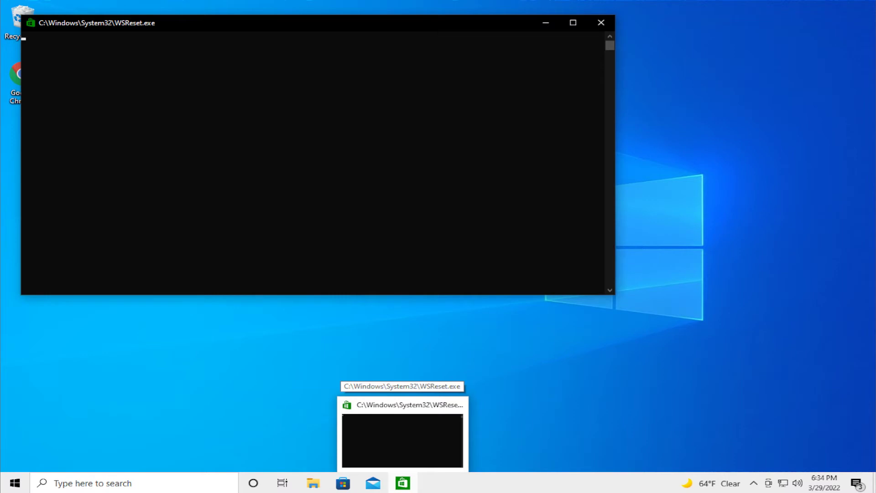
mouse_move(475, 316)
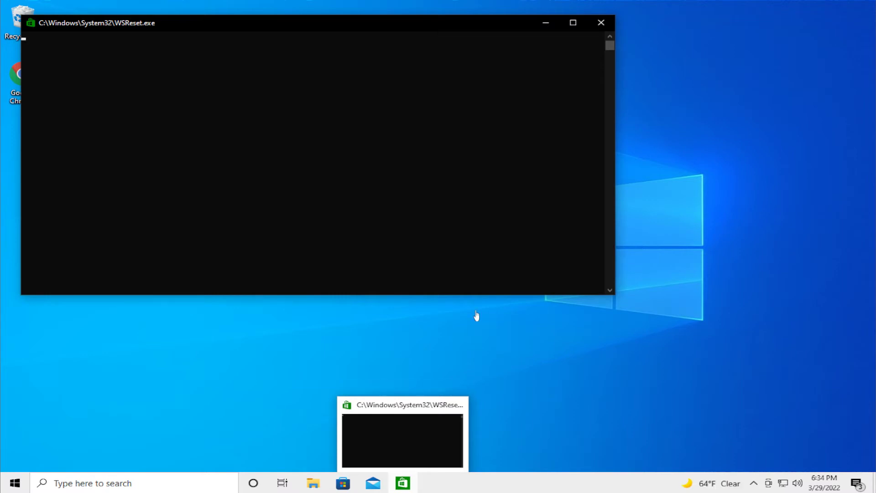
mouse_move(410, 108)
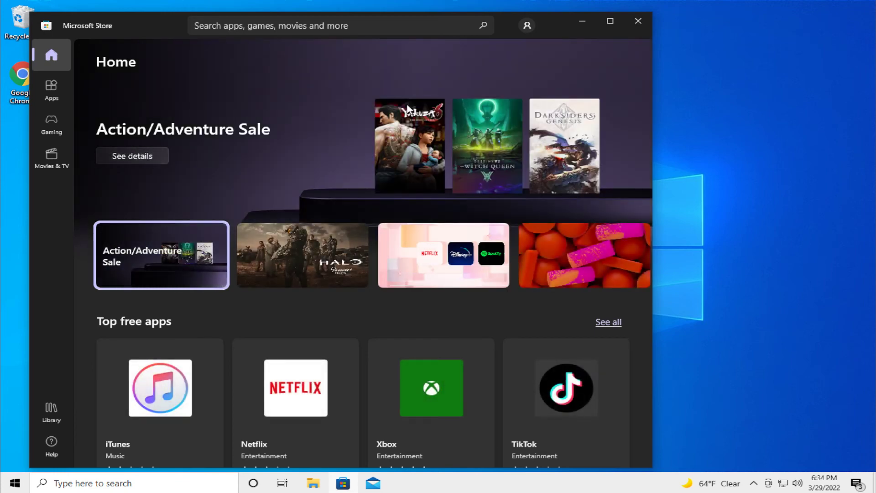
Step: Browse the reopened Microsoft Store Home page, then close the Store window
left_click(302, 254)
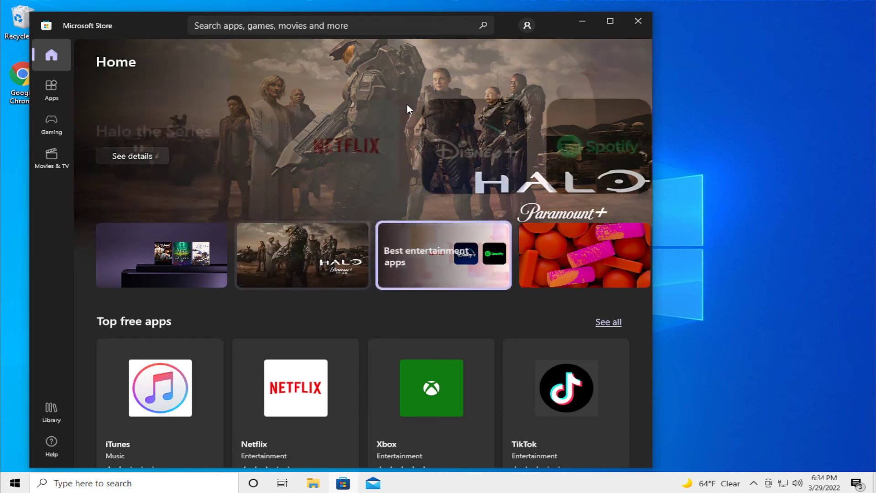
left_click(443, 255)
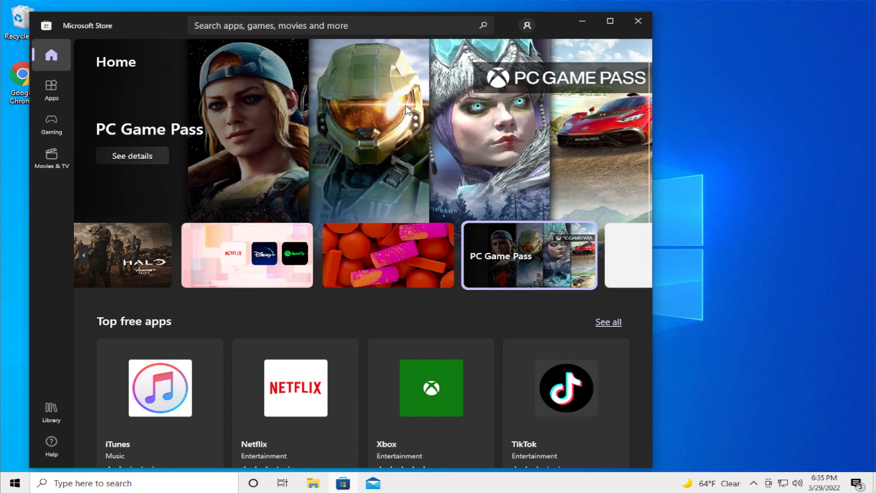
left_click(638, 21)
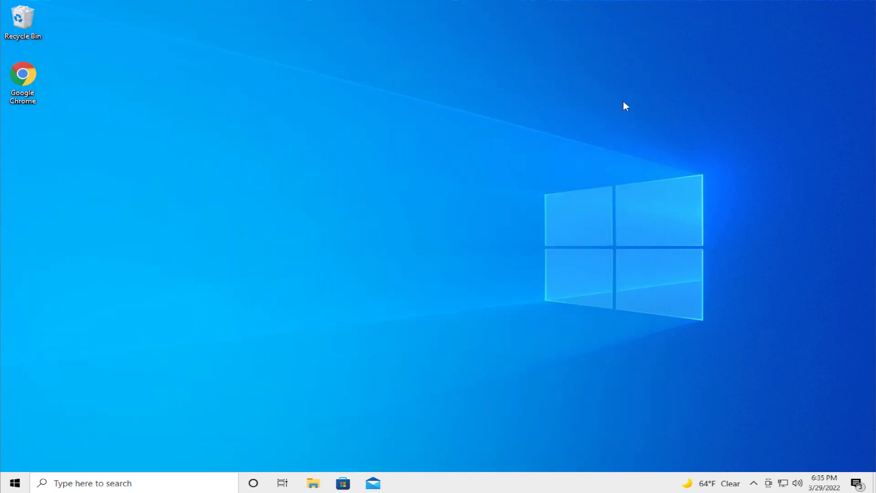